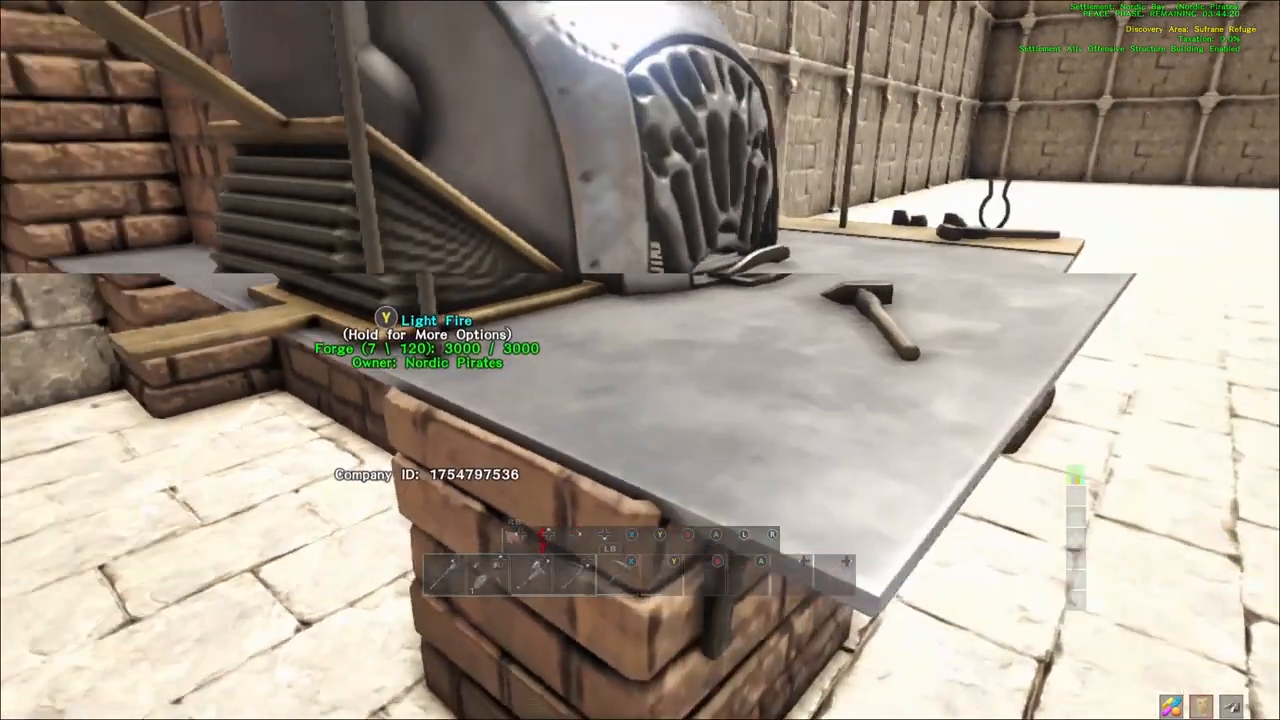
- Check the forge's storage and crafting screen, then close it
{"action": "key", "text": "e"}
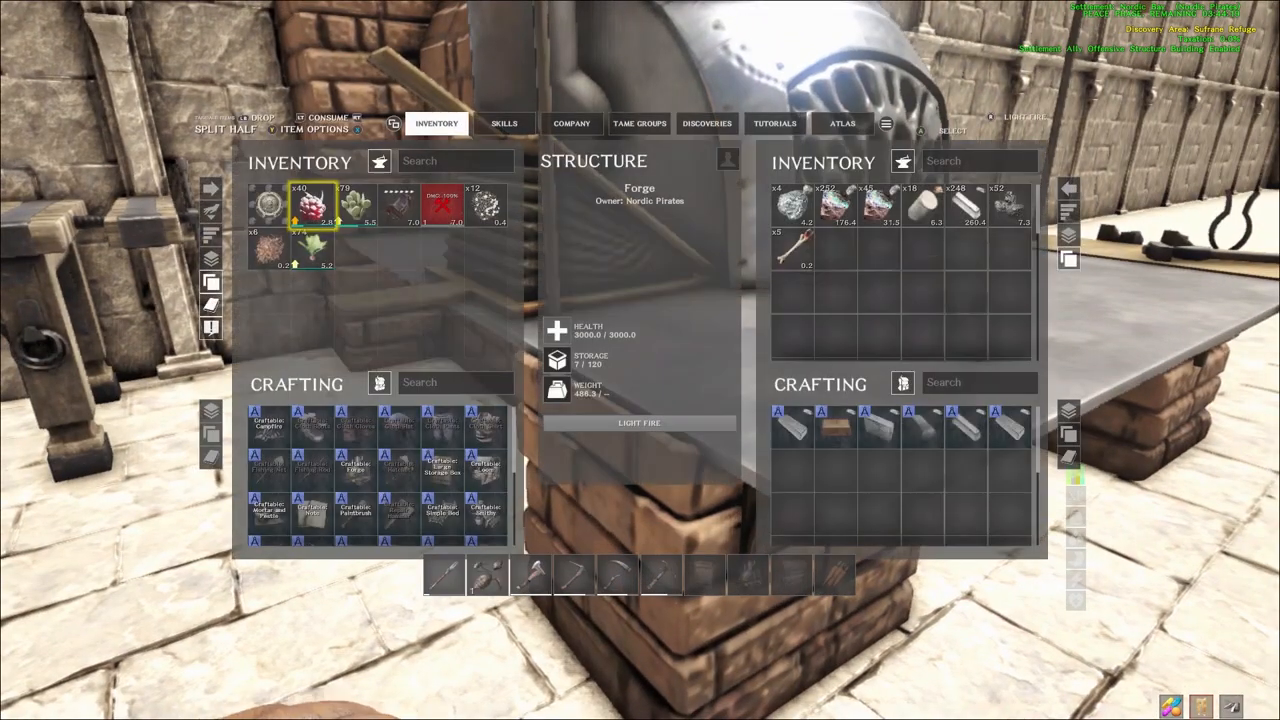
{"action": "key", "text": "Escape"}
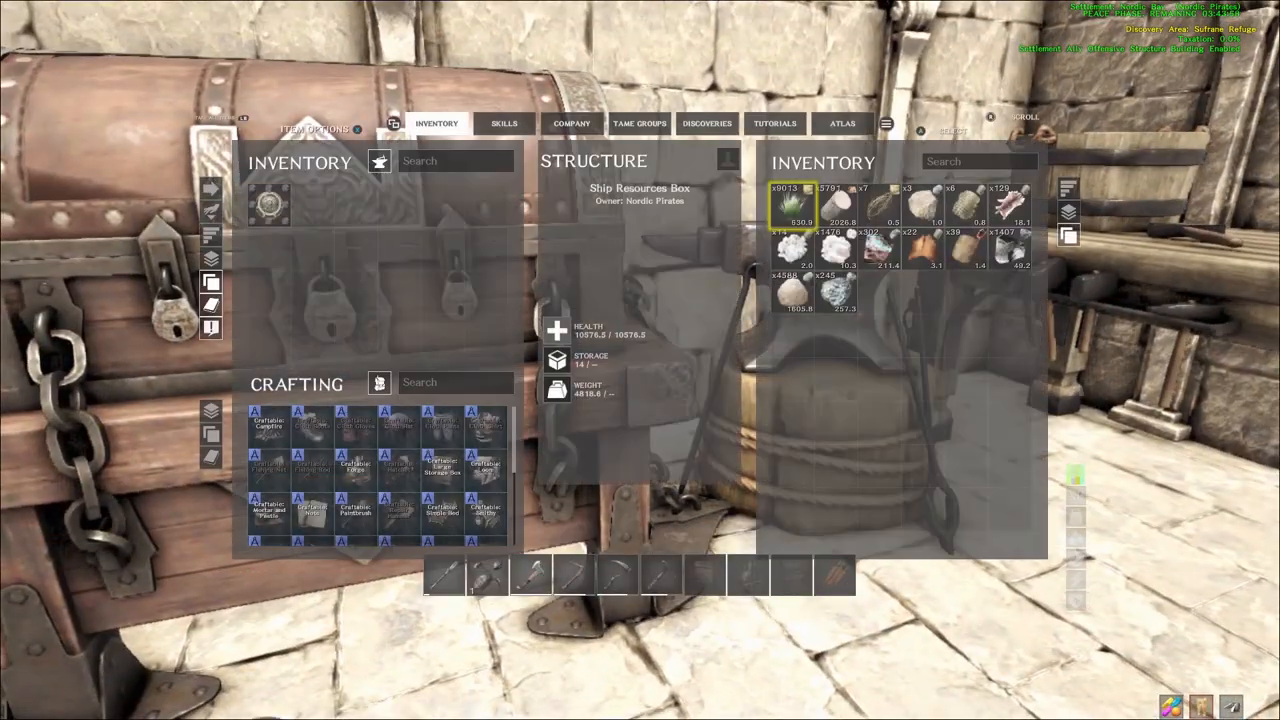
- Take building materials from the resources box and bring up the smithy's crafting screen
{"action": "key", "text": "Escape"}
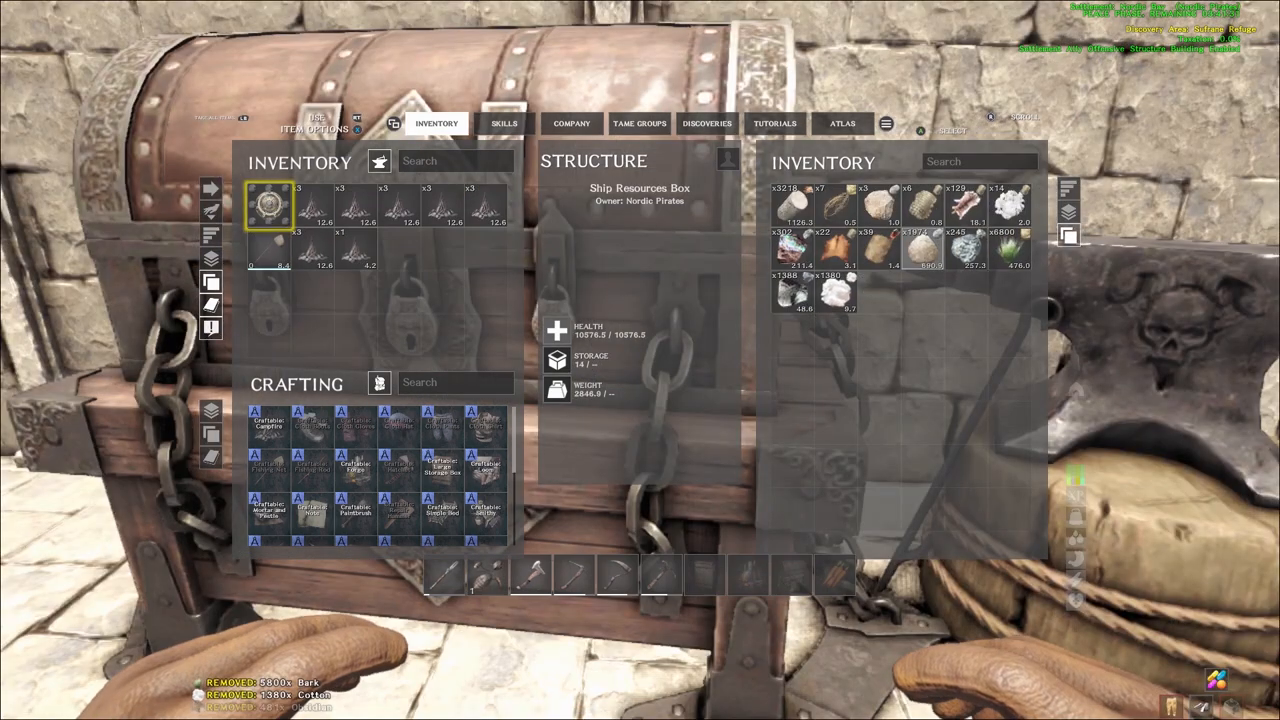
{"action": "key", "text": "escape"}
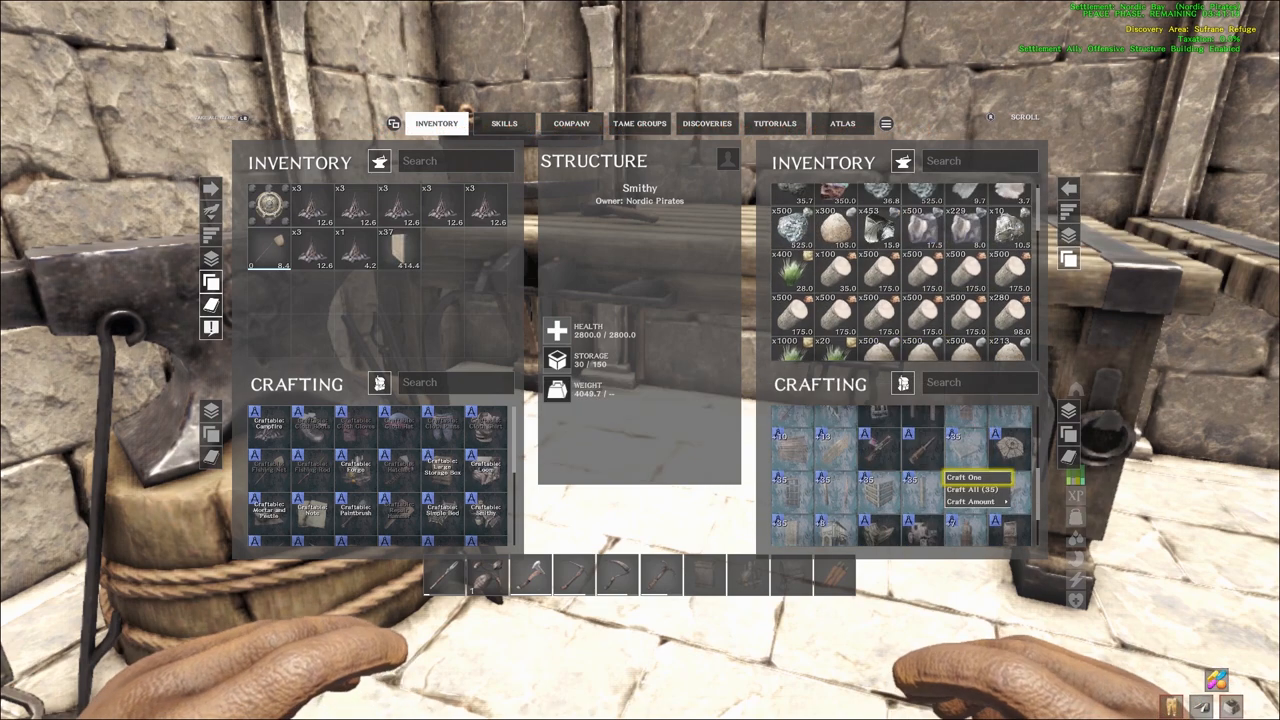
- Queue 20 stone building pieces at the smithy with a custom craft amount
{"action": "left_click", "coordinate": [970, 501]}
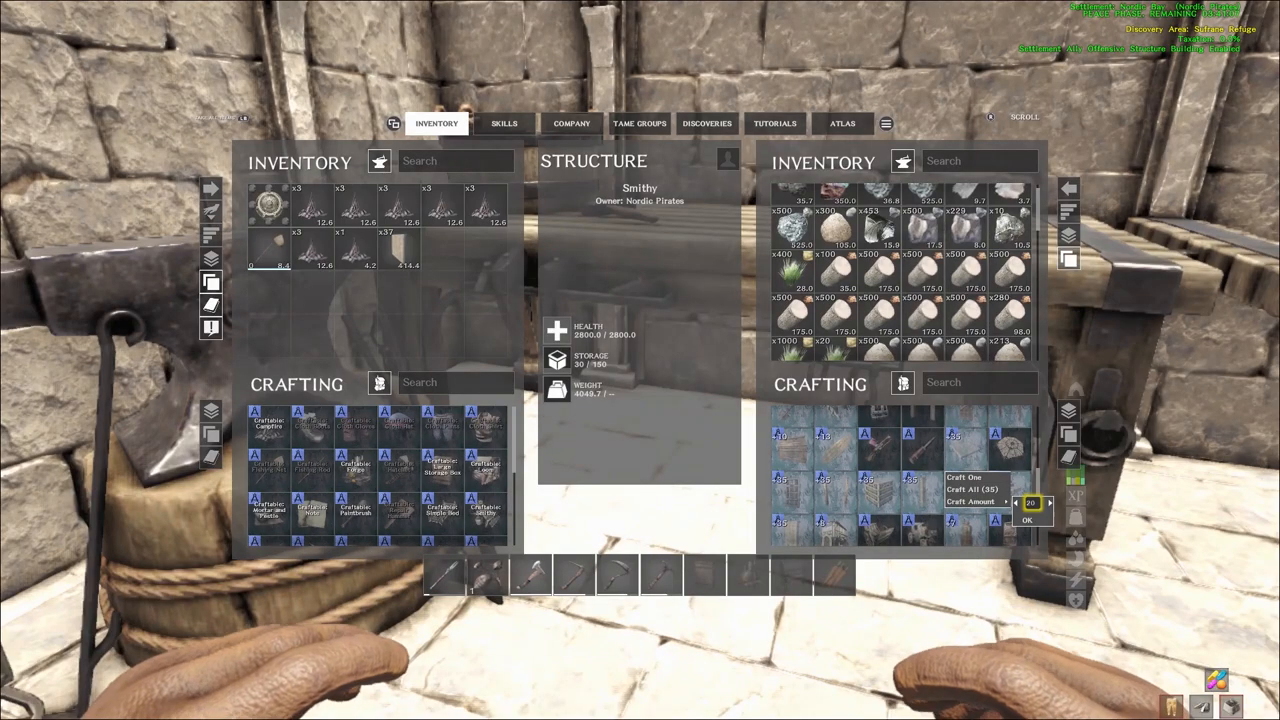
{"action": "left_click", "coordinate": [1026, 520]}
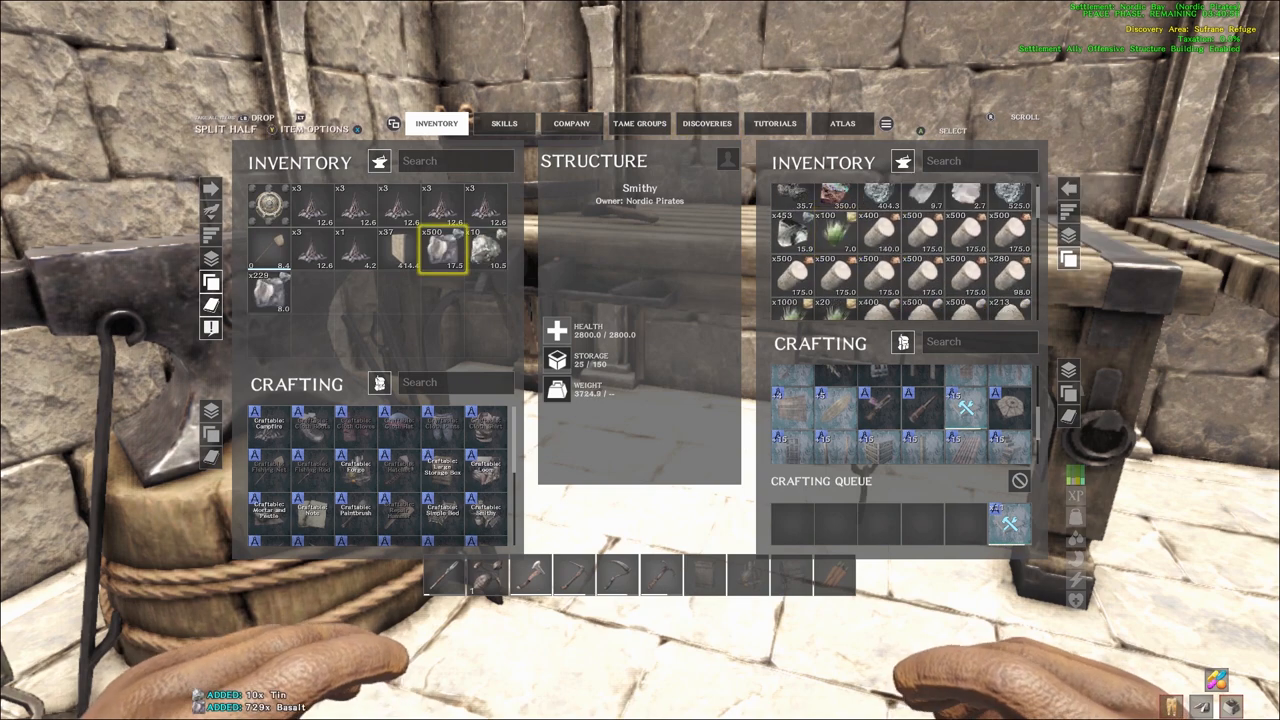
{"action": "key", "text": "Escape"}
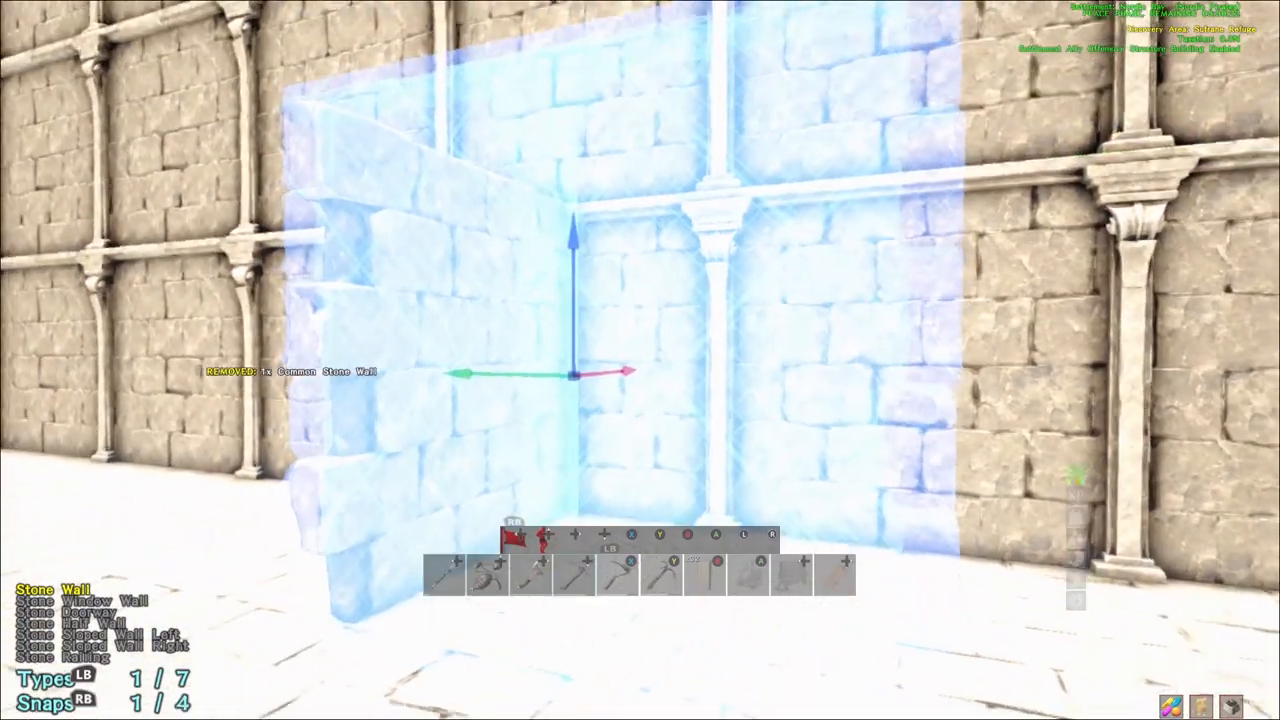
{"action": "mouse_move", "coordinate": [640, 360]}
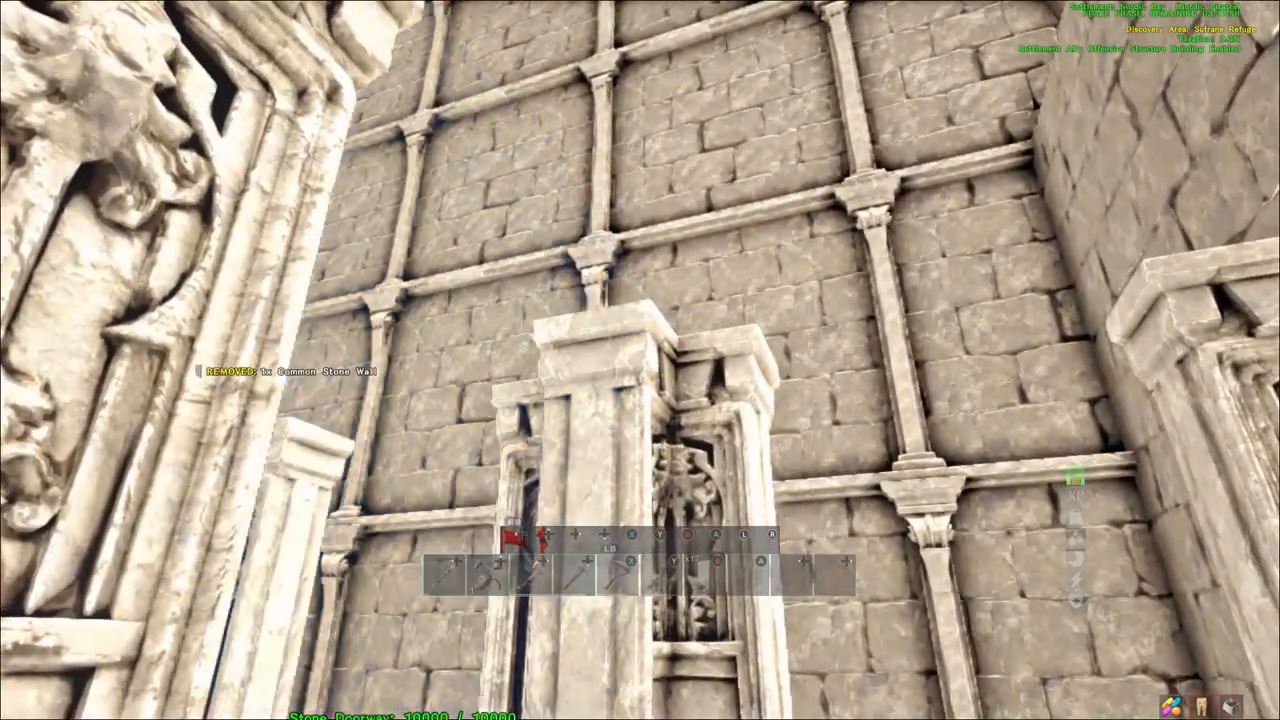
- Place a stone doorway wall against the existing pen walls
{"action": "key", "text": "i"}
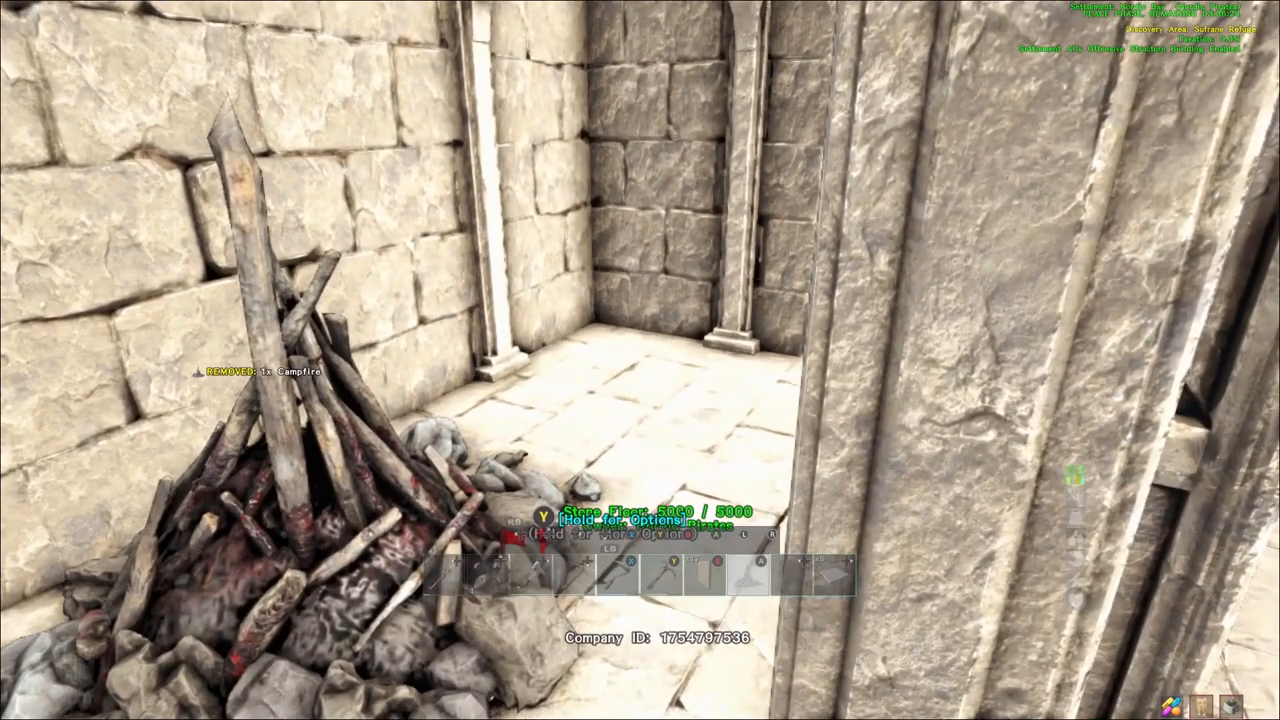
- Place another campfire in a protected corner and view the character inventory
{"action": "key", "text": "i"}
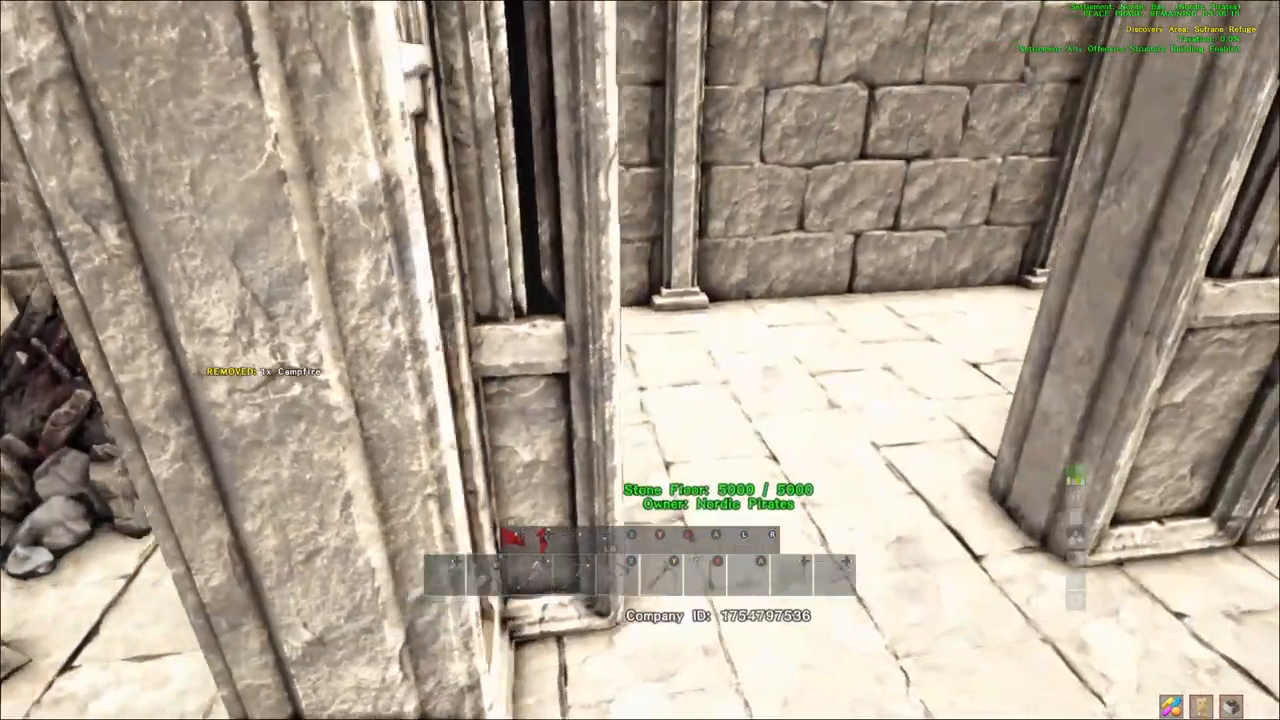
{"action": "key", "text": "i"}
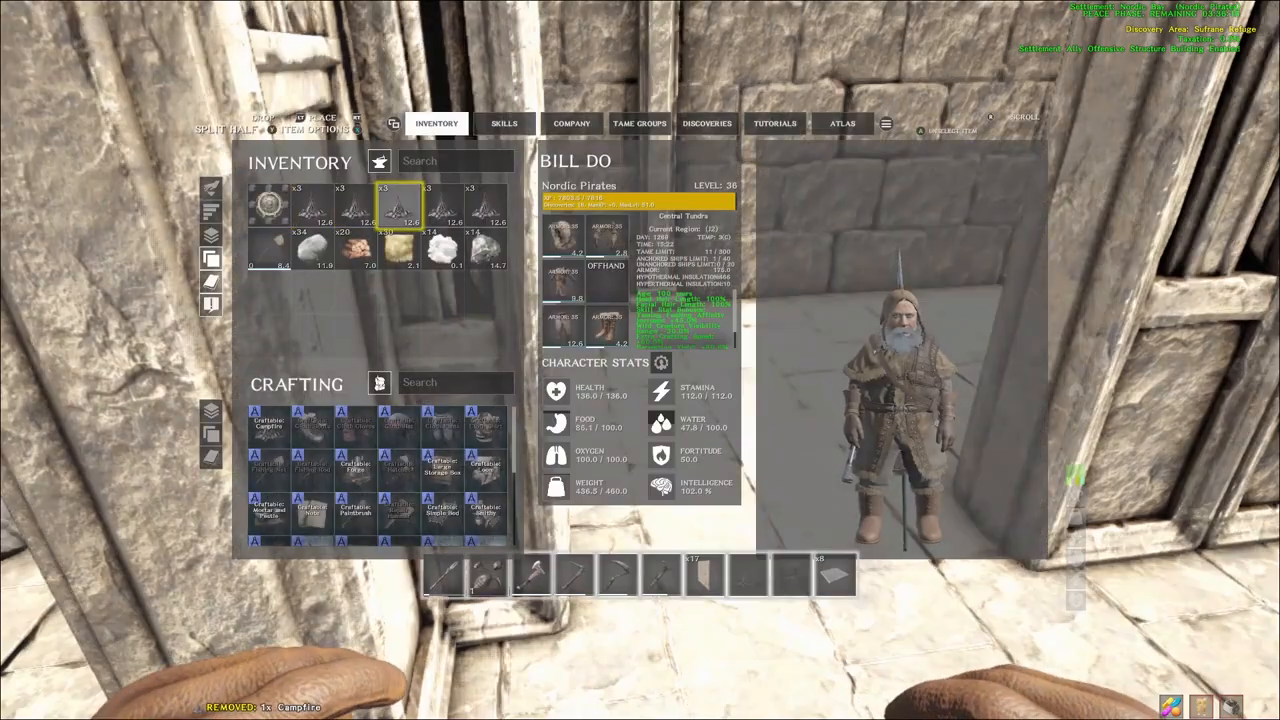